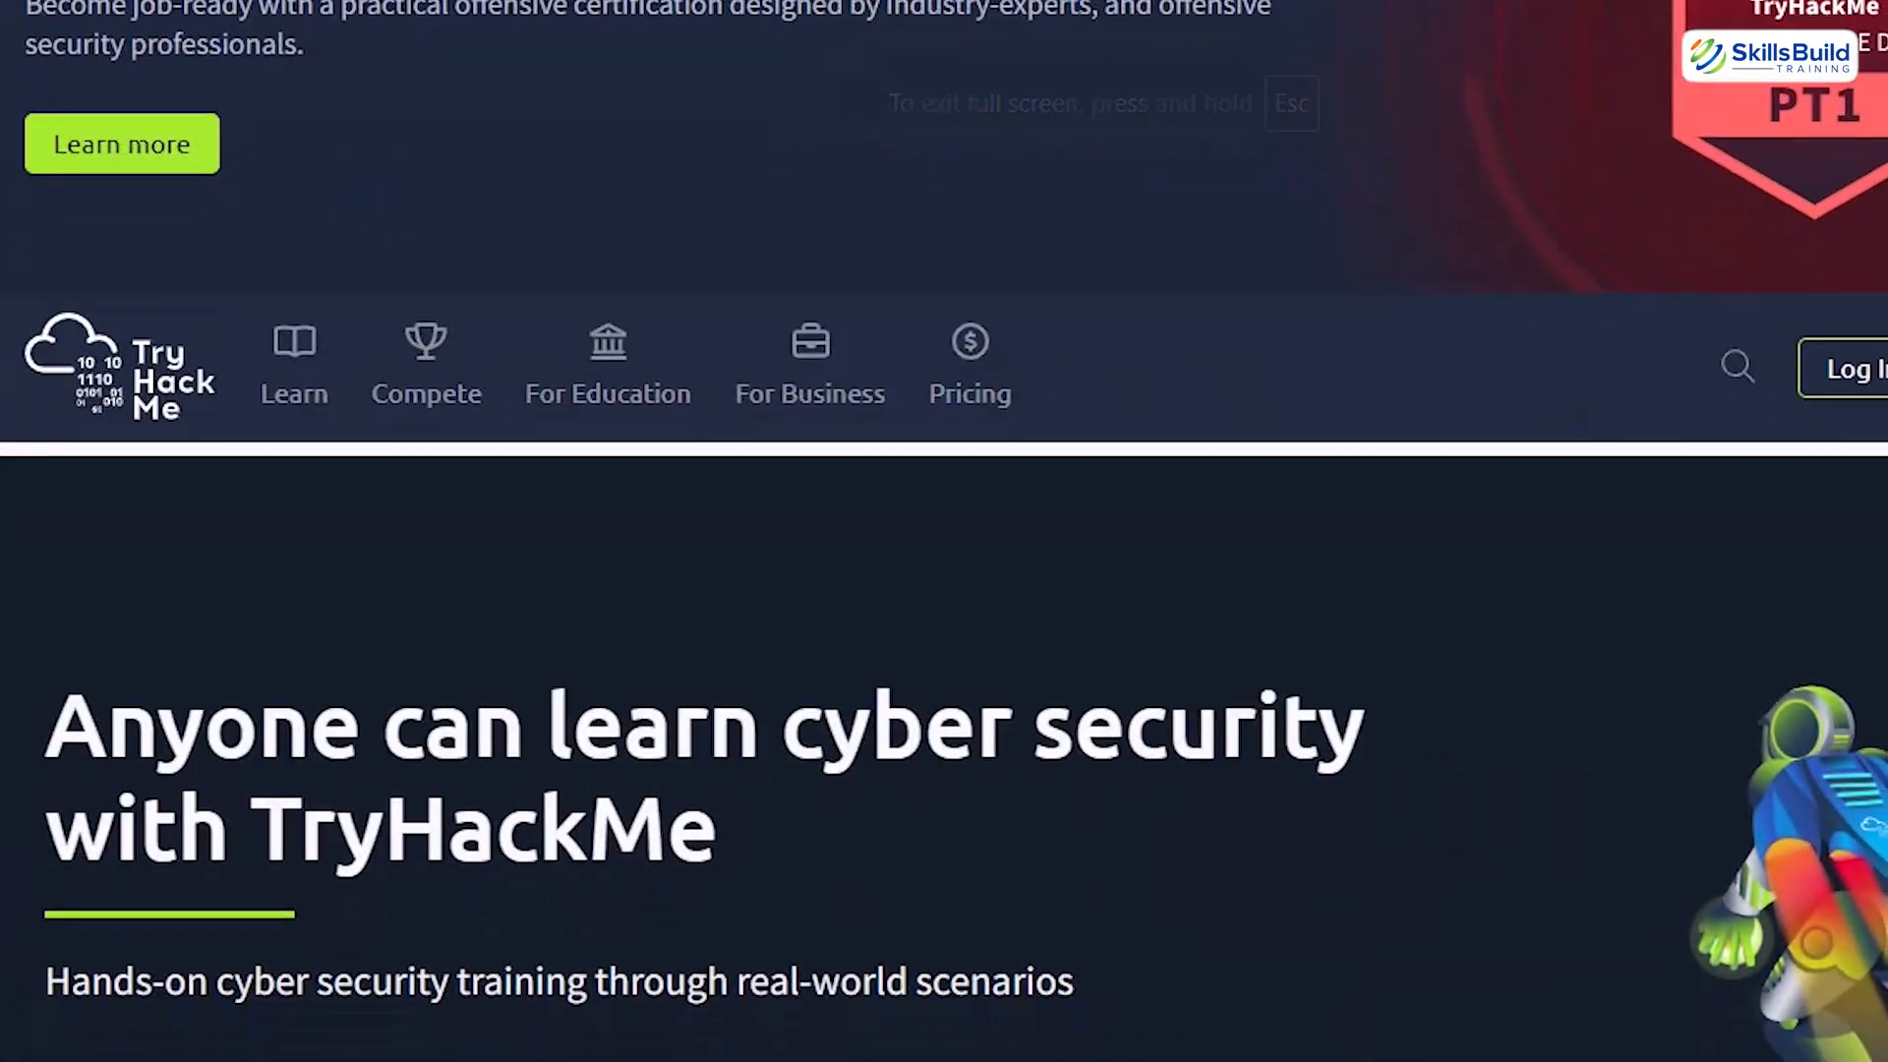
pyautogui.scroll(-3)
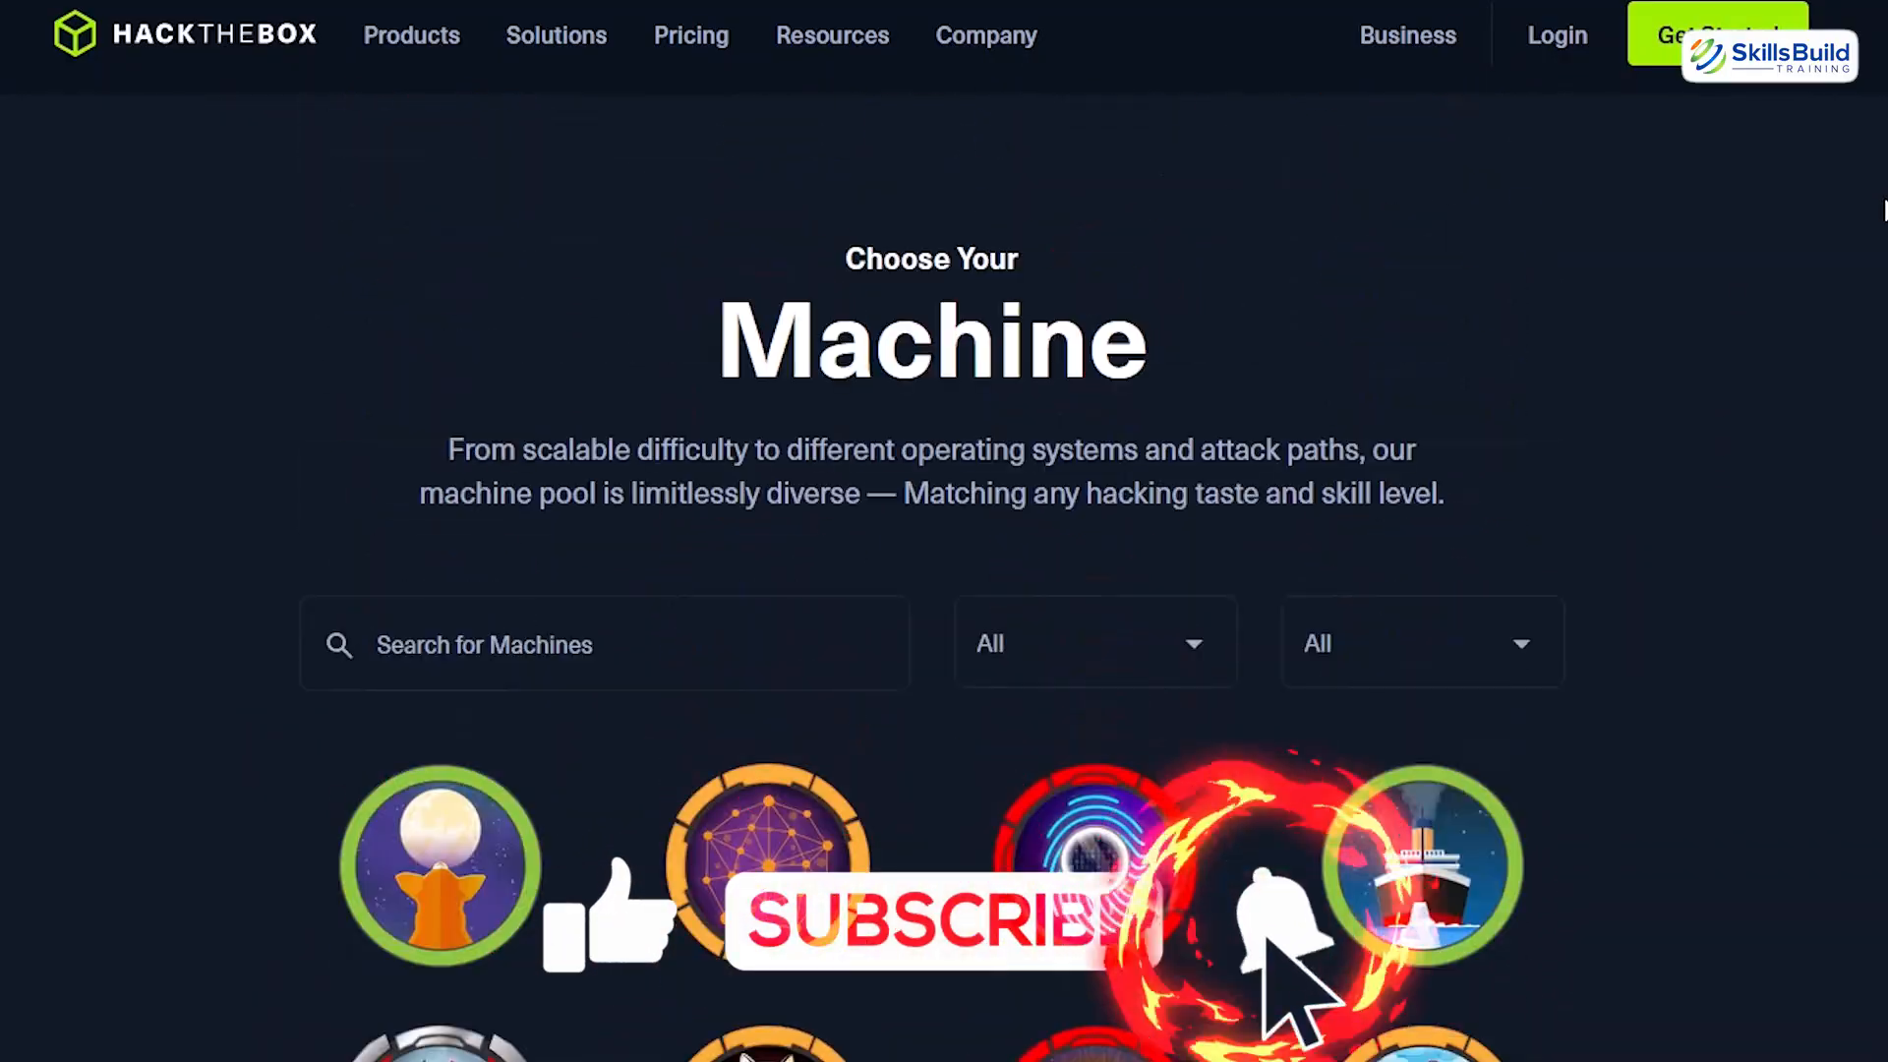
pyautogui.scroll(-3)
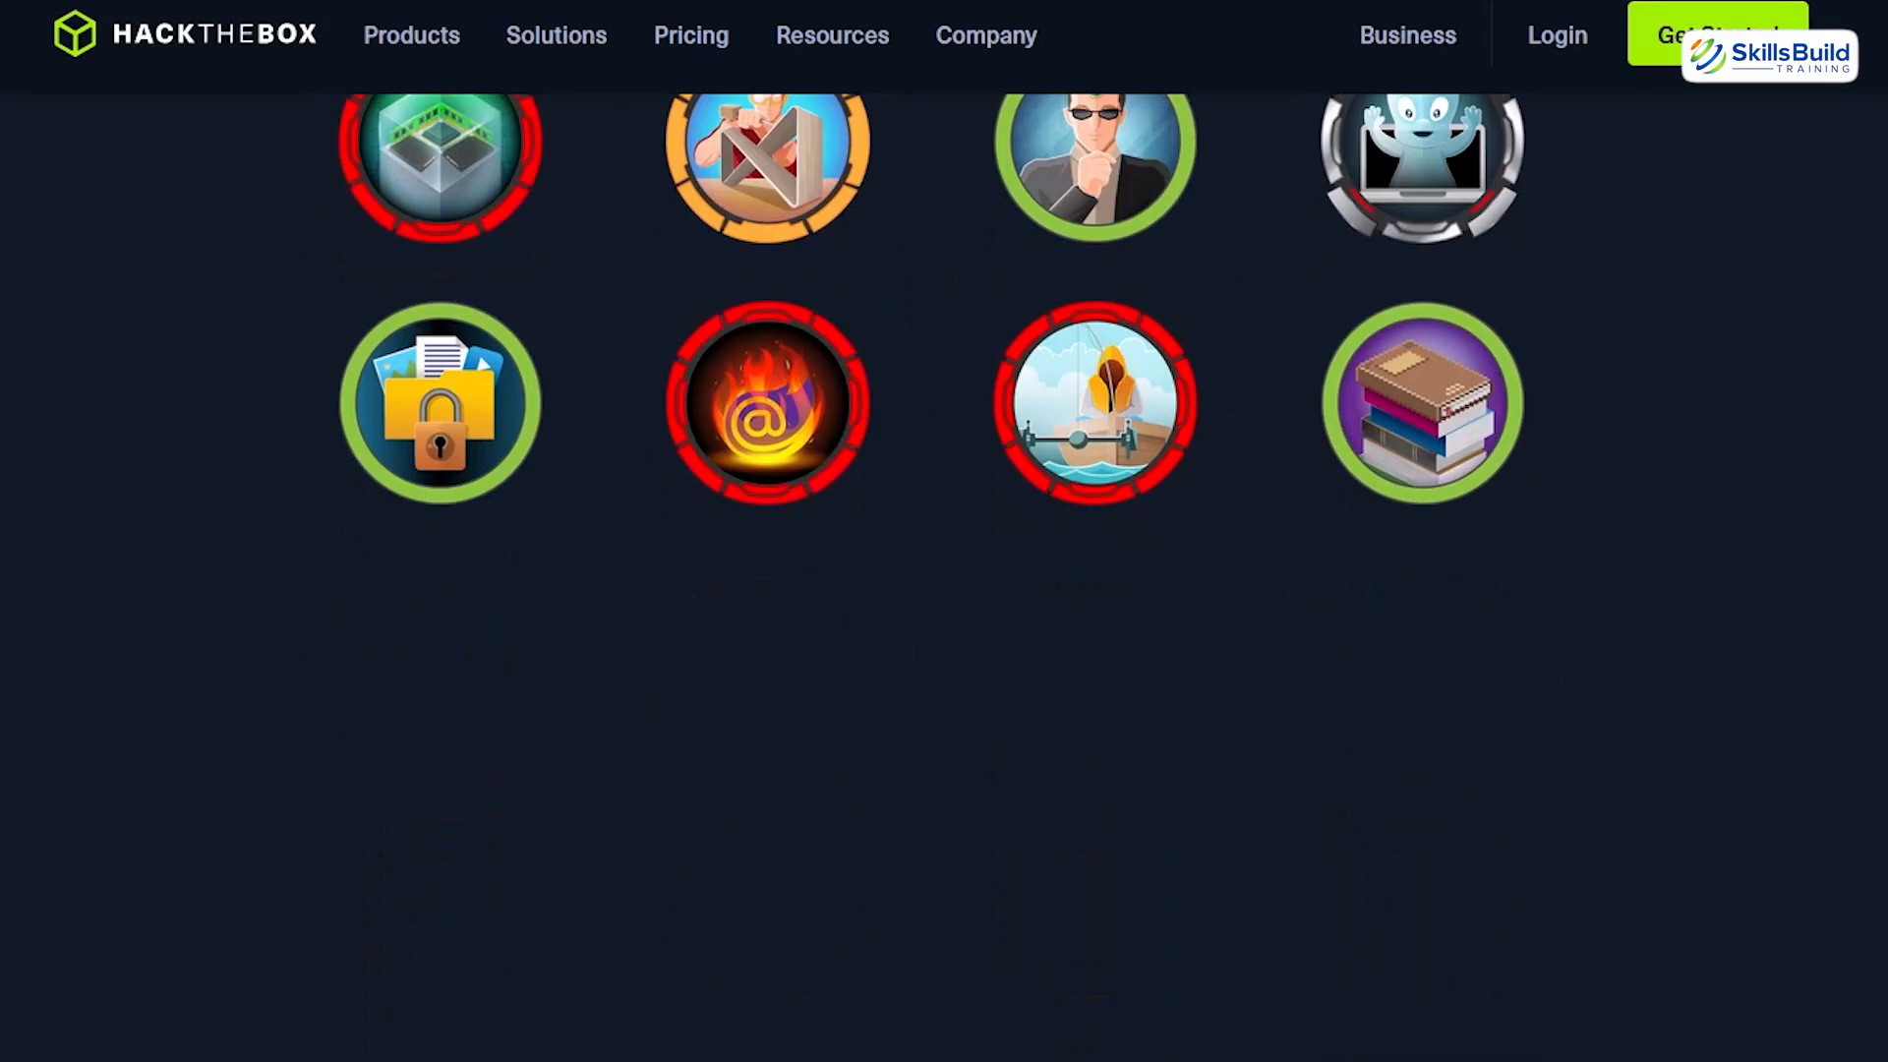